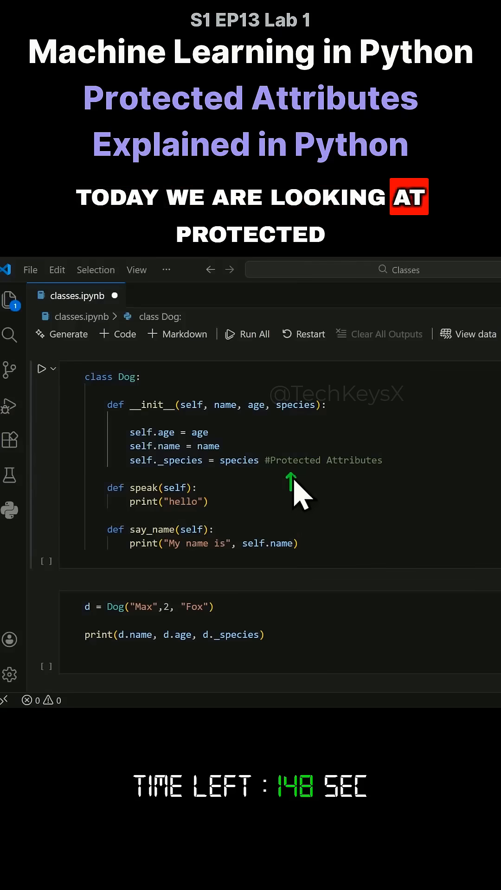
pyautogui.moveTo(377, 500)
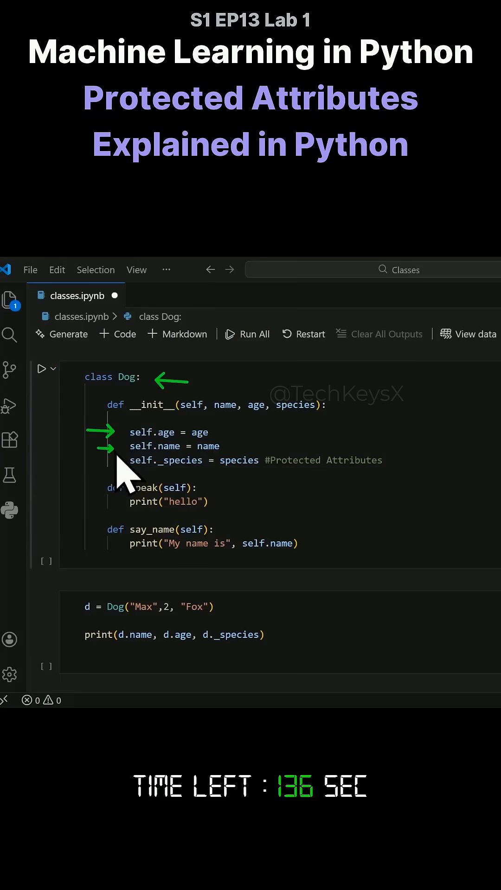
pyautogui.moveTo(180, 460)
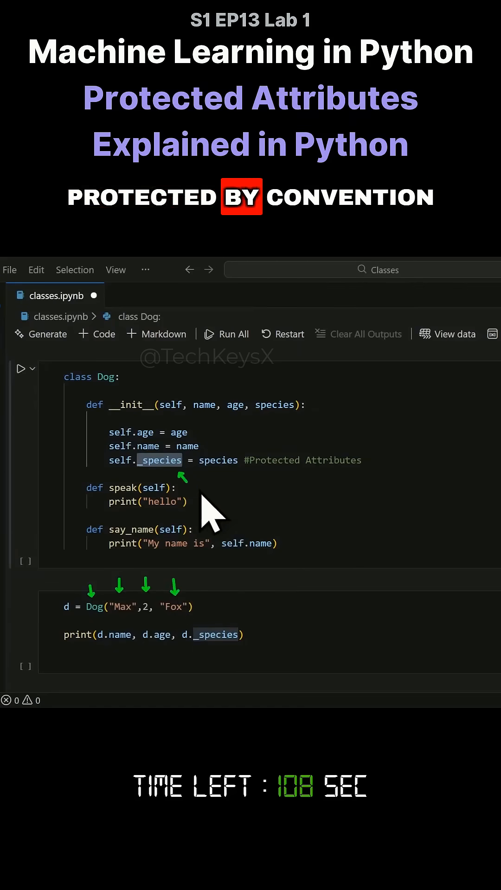
# - Run all notebook cells so the instance cell prints Max 2 Fox, then start a d. line
pyautogui.click(102, 635)
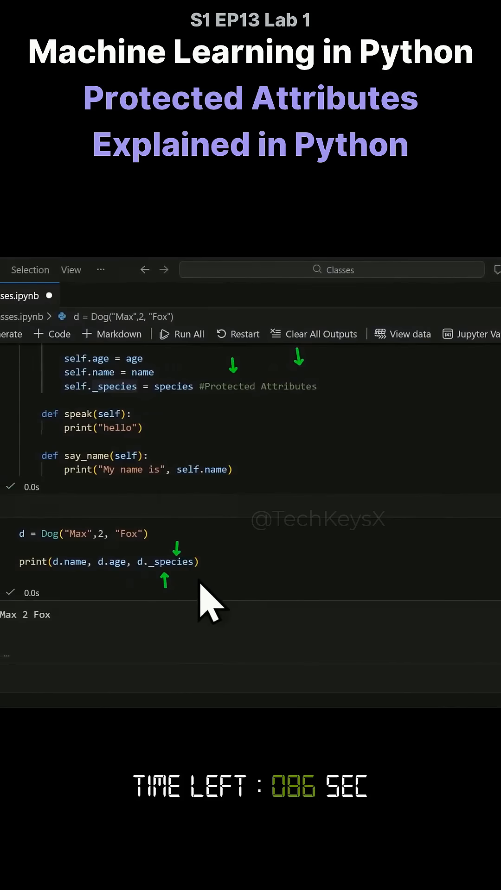
pyautogui.write('d.')
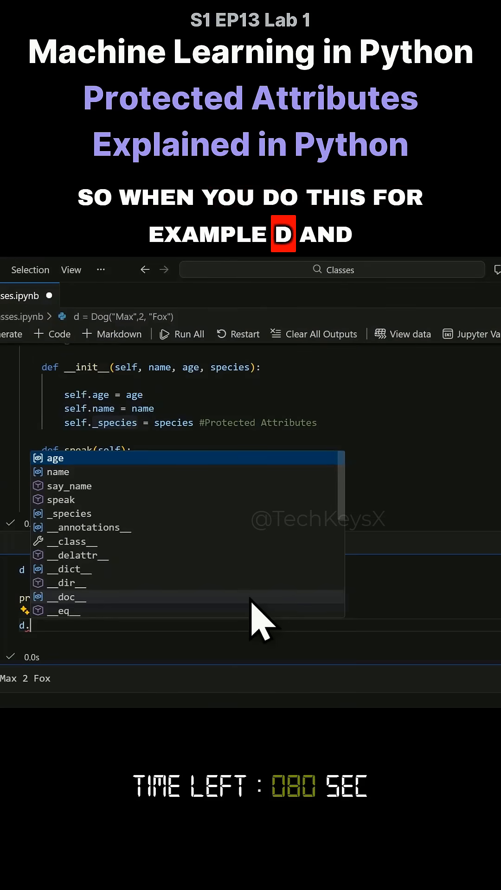
# - Add d._species = "Wolf" in the second cell, picking _species from IntelliSense
pyautogui.write('_species = "')
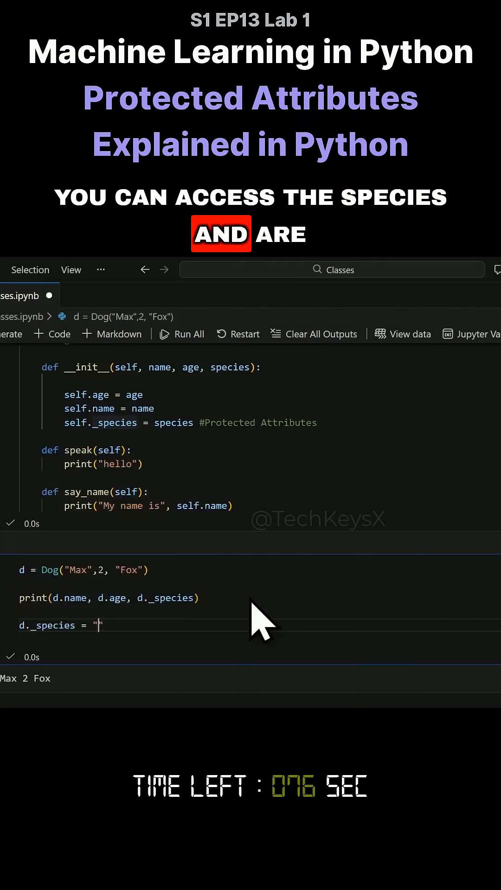
pyautogui.write('Wolf')
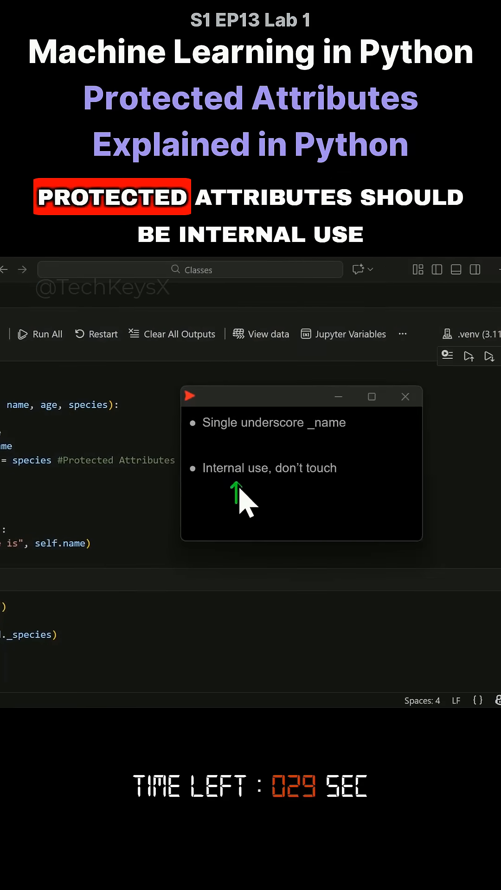
pyautogui.moveTo(317, 521)
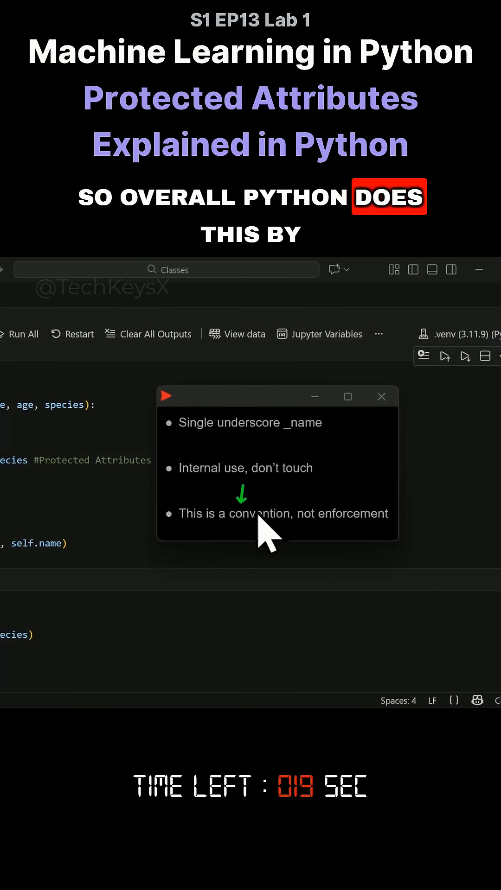
pyautogui.moveTo(358, 522)
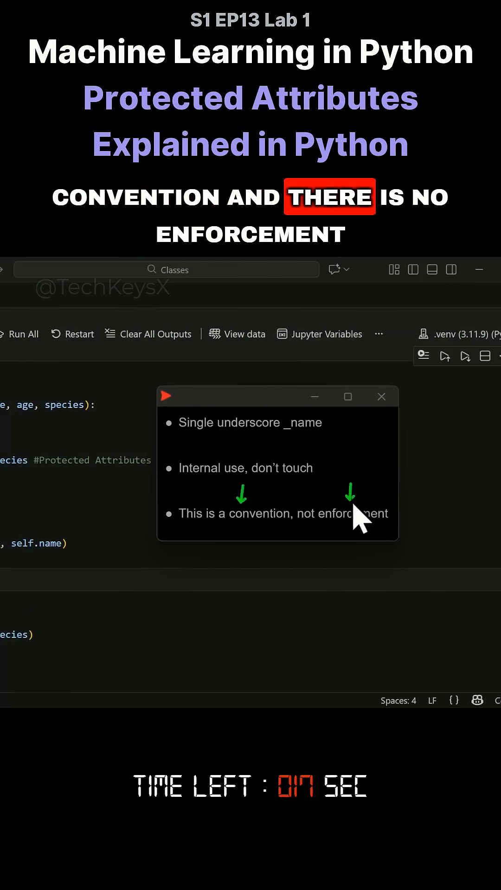